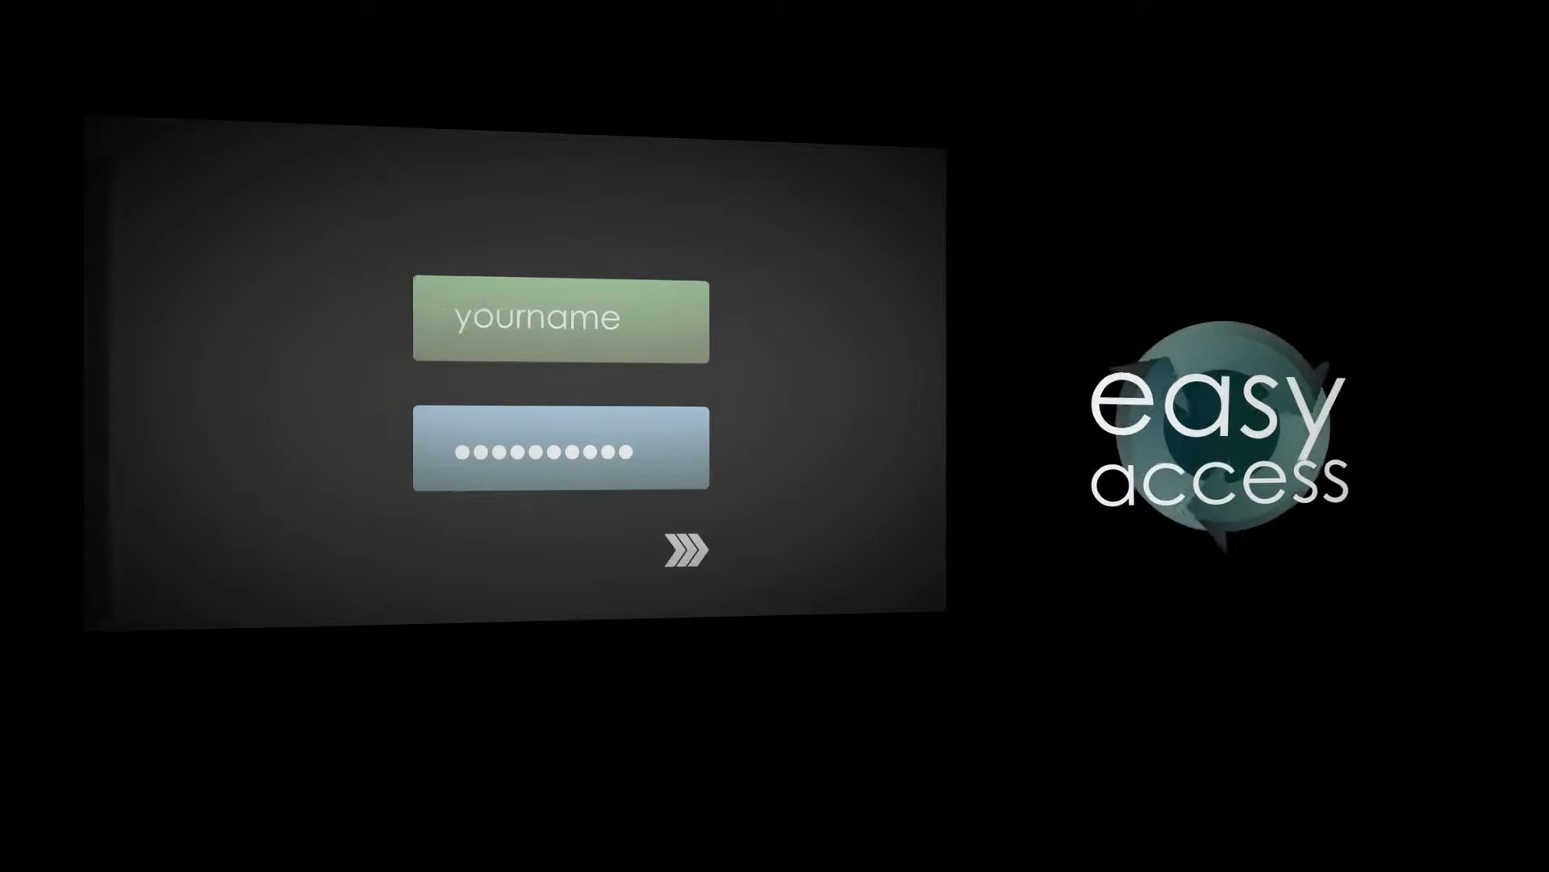
pyautogui.click(685, 549)
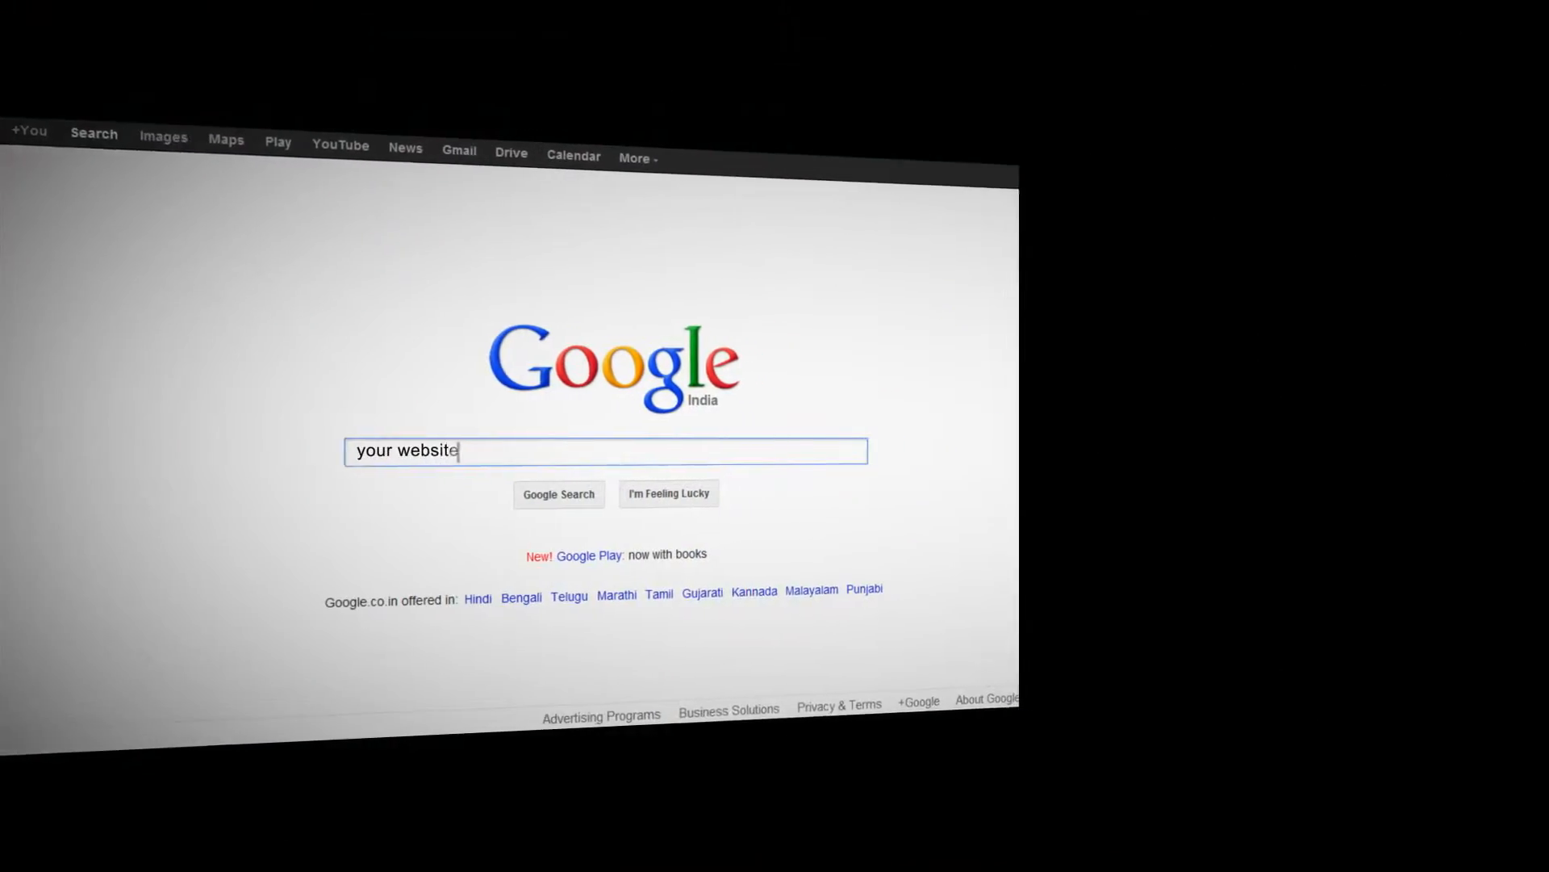
pyautogui.click(559, 494)
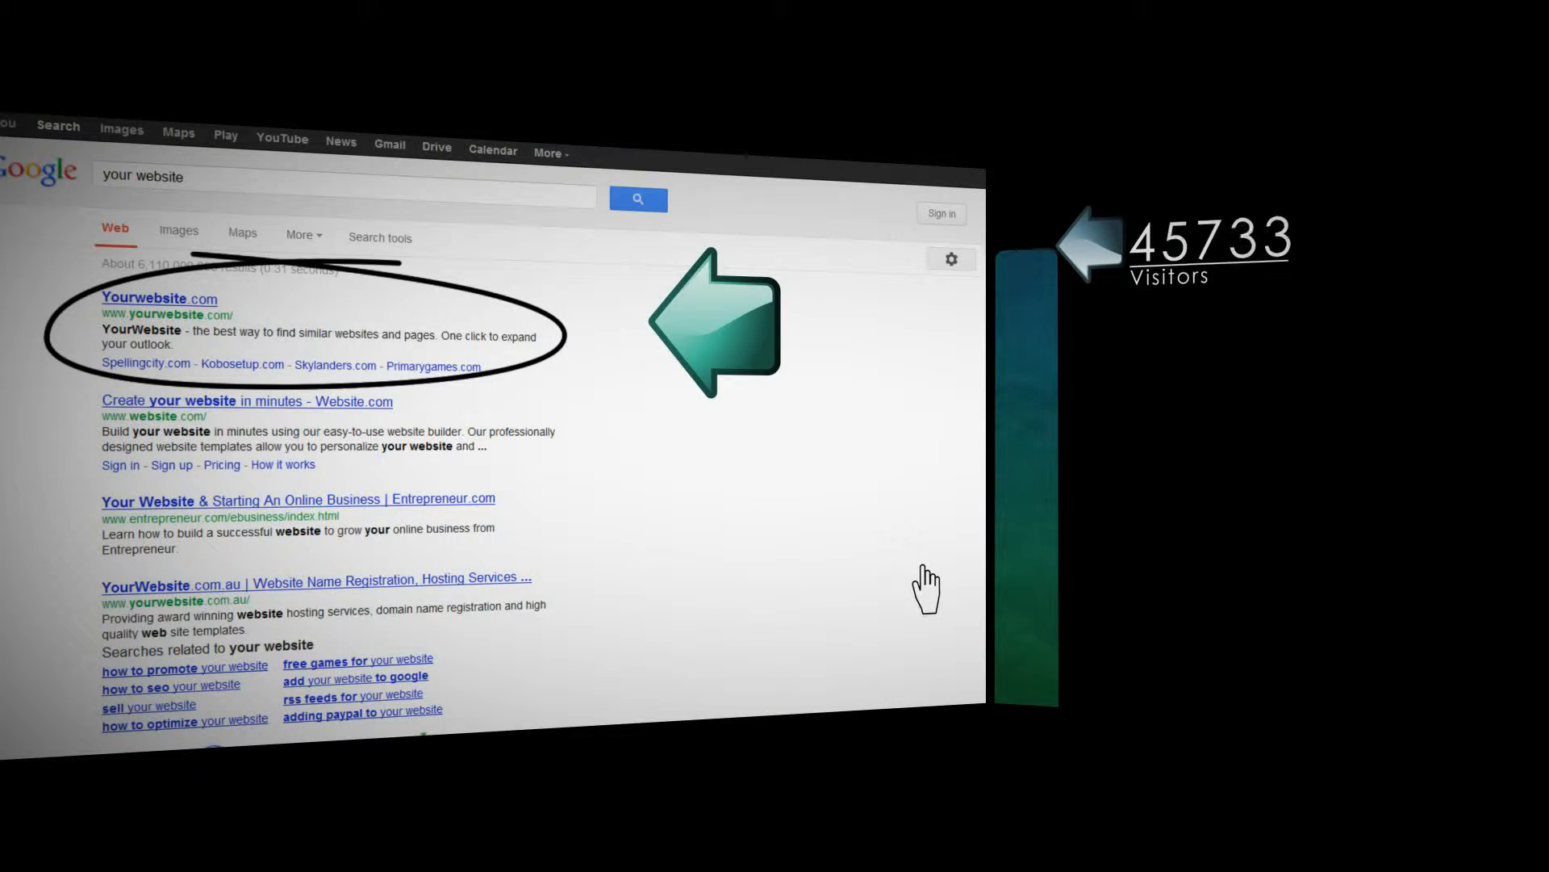